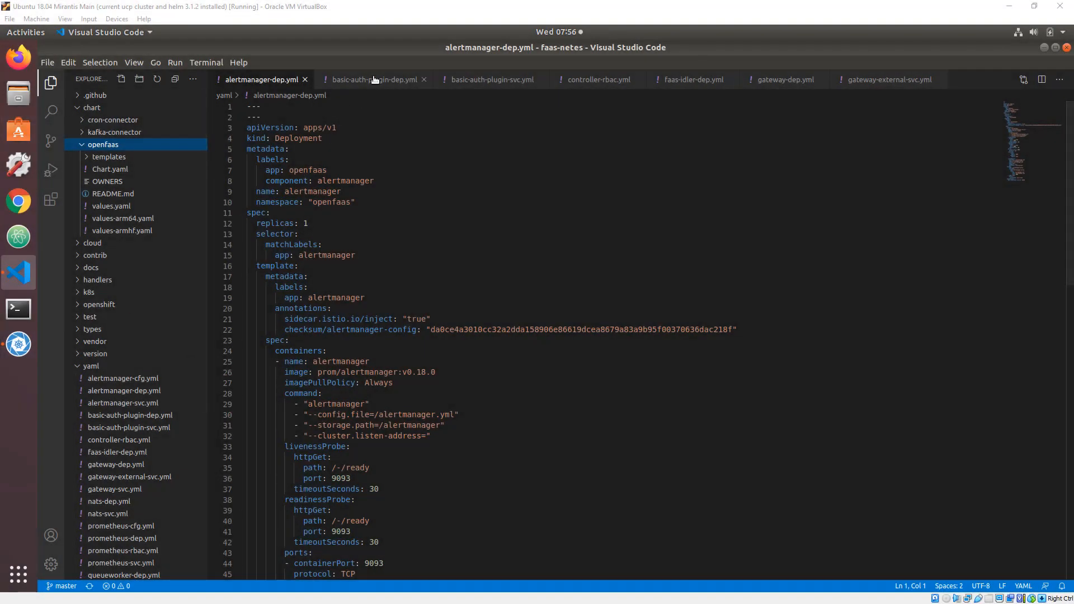
Step: Review the basic-auth-plugin-dep.yml, basic-auth-plugin-svc.yml and controller-rbac.yml manifests
click(374, 80)
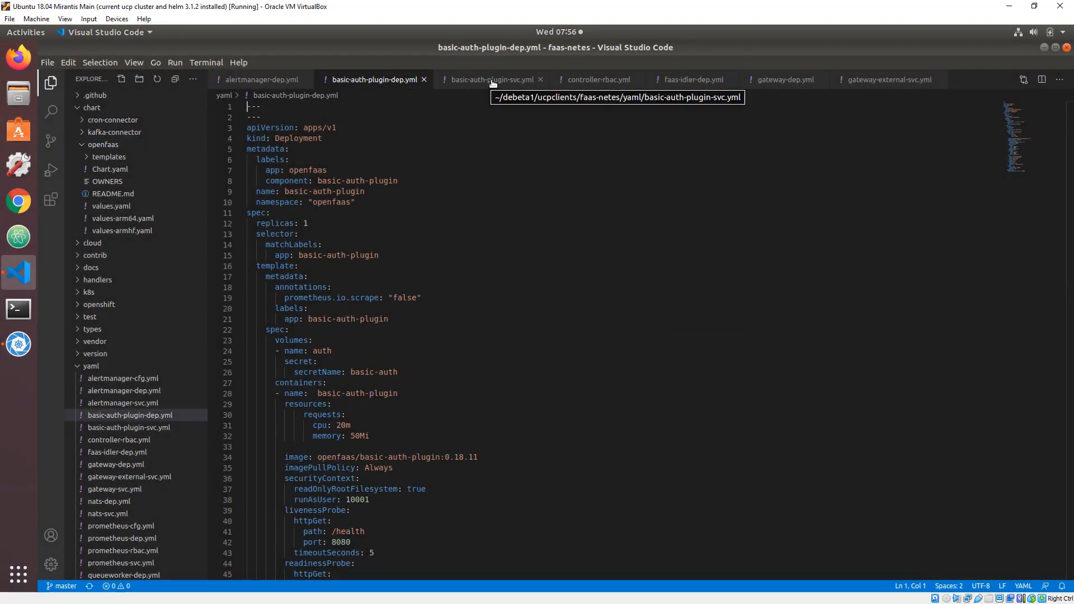
click(495, 79)
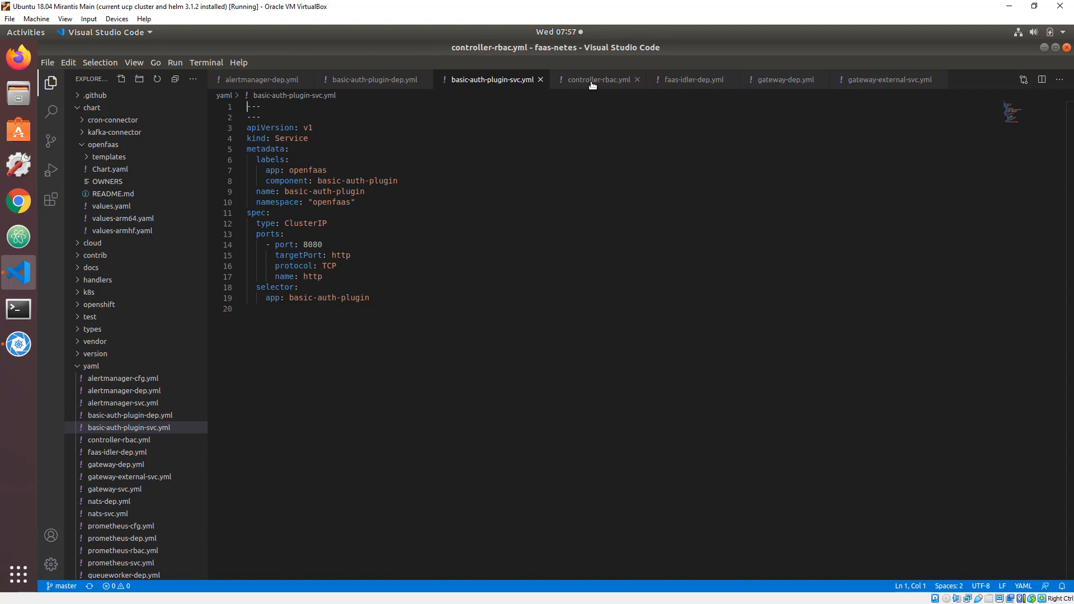
click(600, 80)
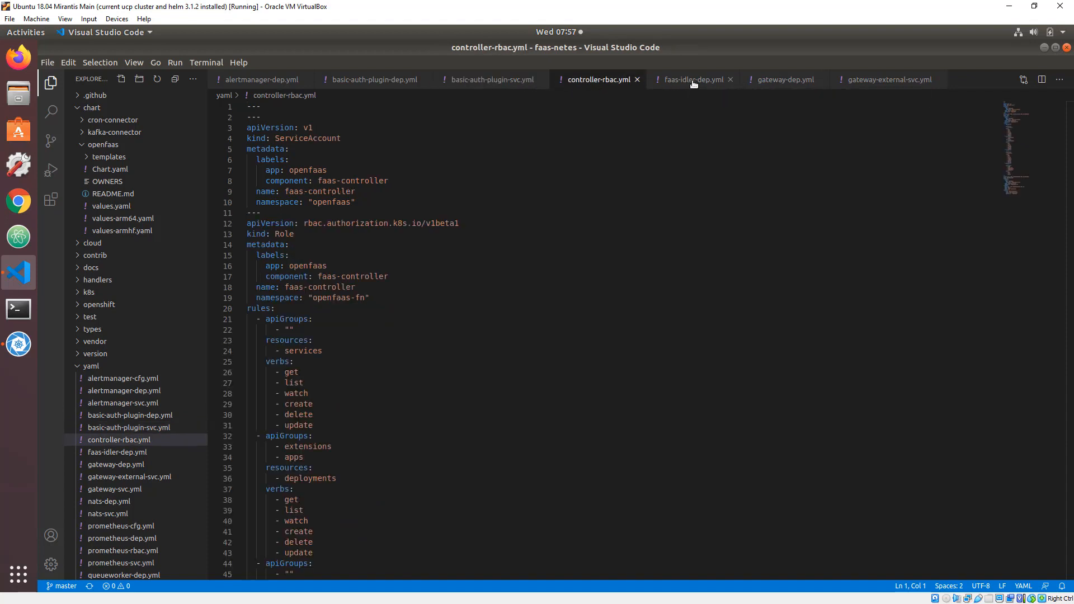
Step: Review the faas-idler-dep.yml, gateway-dep.yml and gateway-external-svc.yml manifests
click(694, 80)
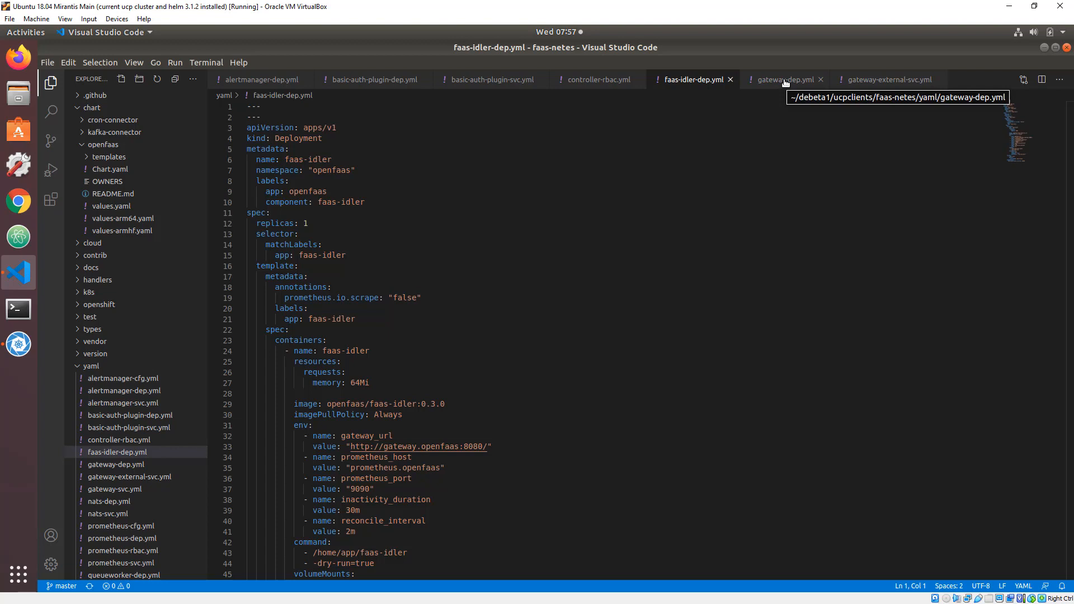
click(781, 80)
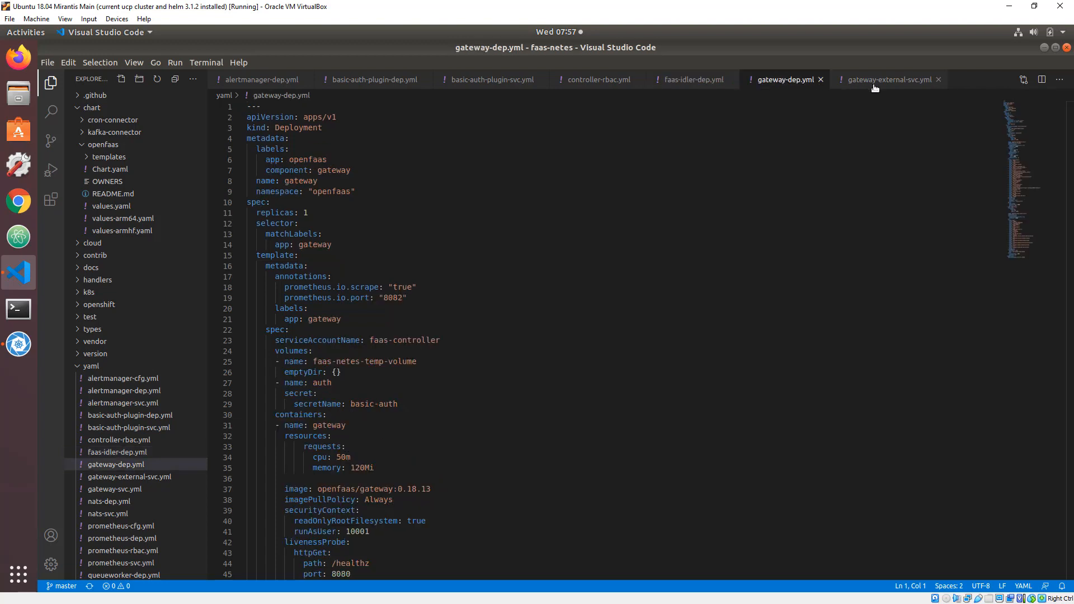
click(887, 80)
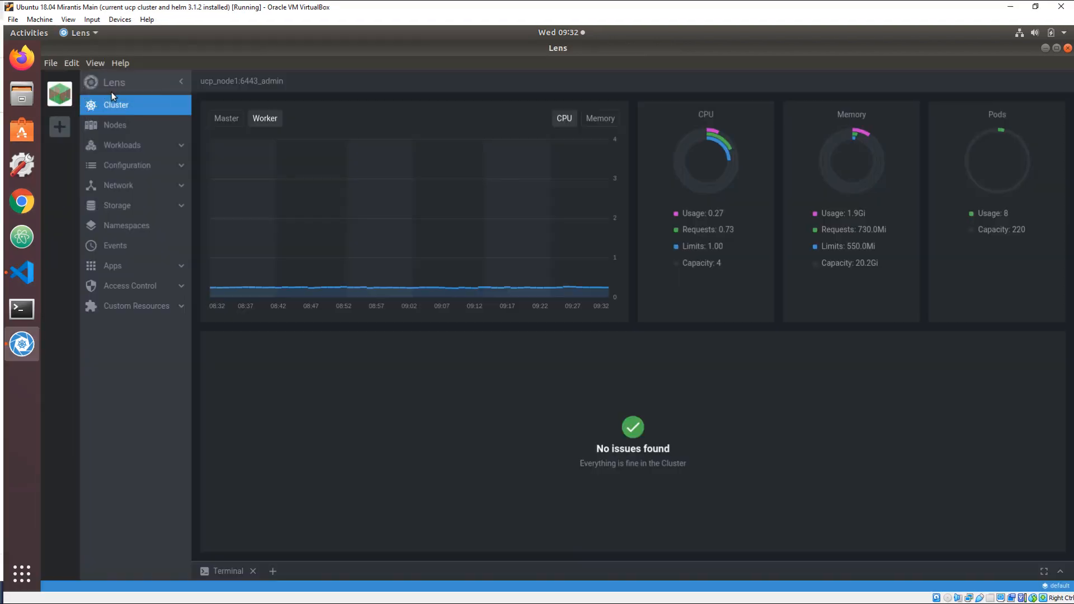
mouse_move(125, 105)
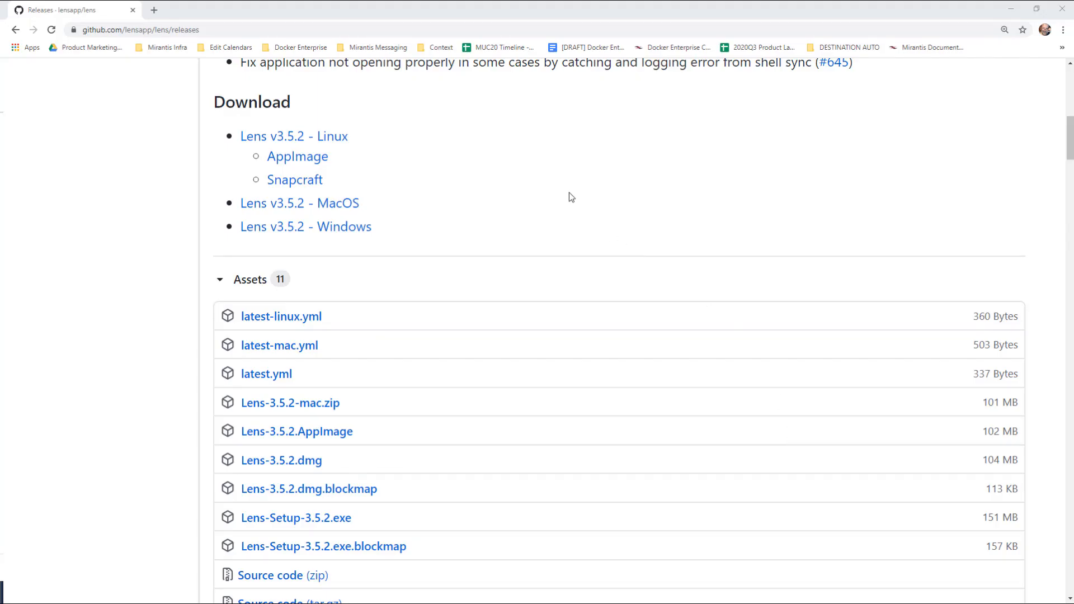
mouse_move(328, 123)
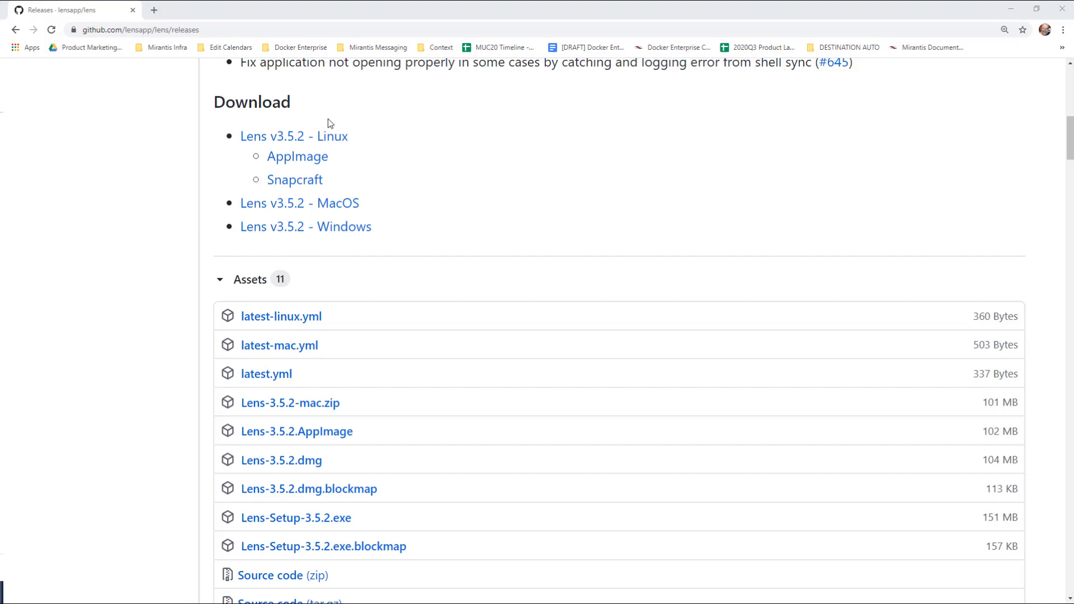
mouse_move(107, 270)
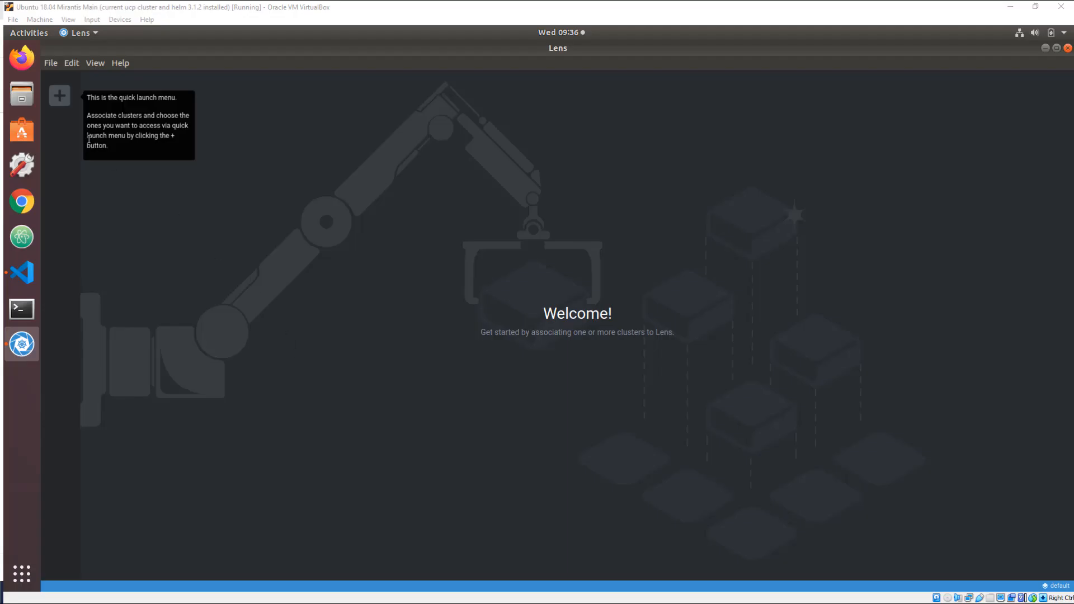
Step: Add the ucp_node1:6443_admin kubeconfig as a new cluster in Lens
click(59, 95)
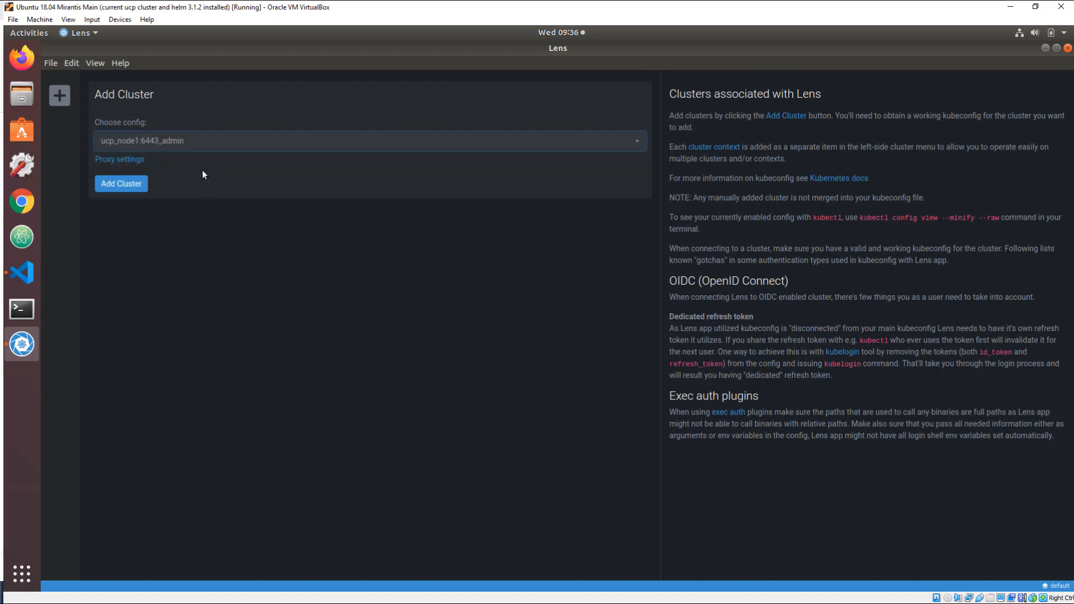
click(121, 184)
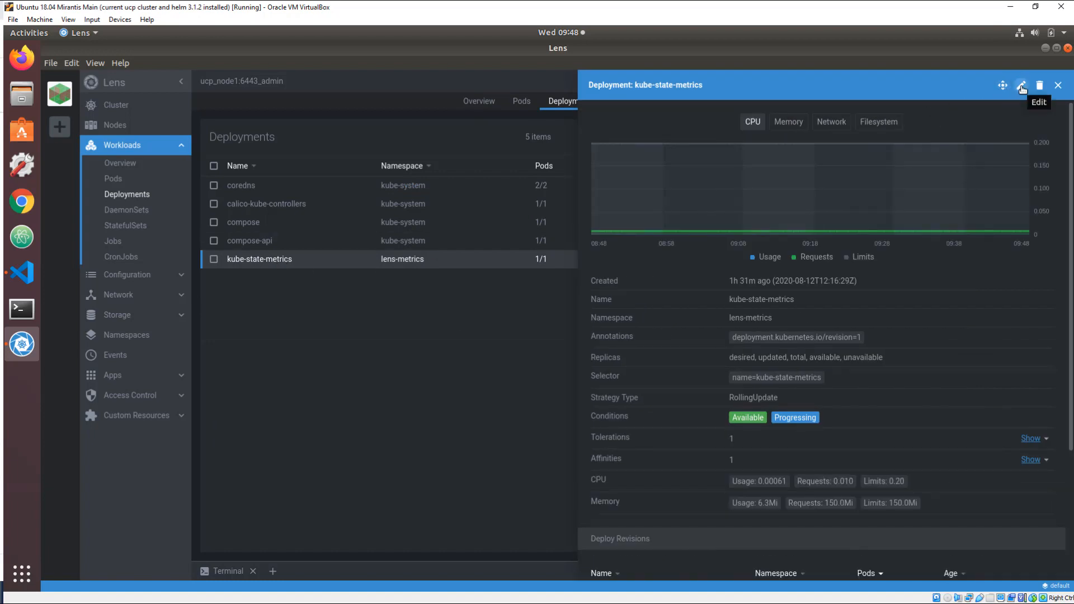
Step: View the kube-state-metrics deployment YAML, then show logs for the calico-kube-controllers pod
click(1021, 85)
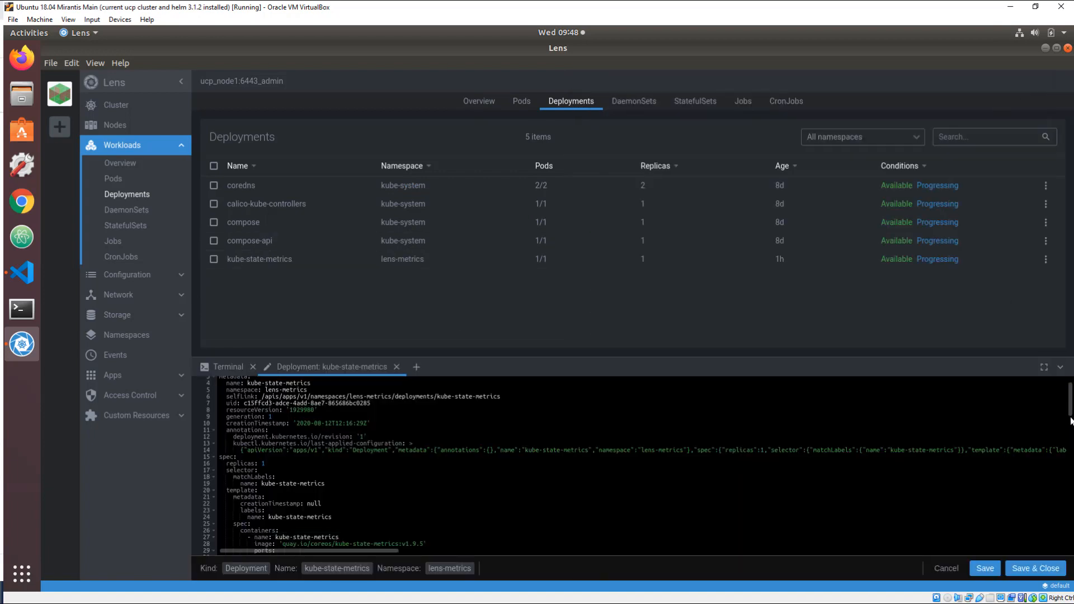
scroll(down, 3)
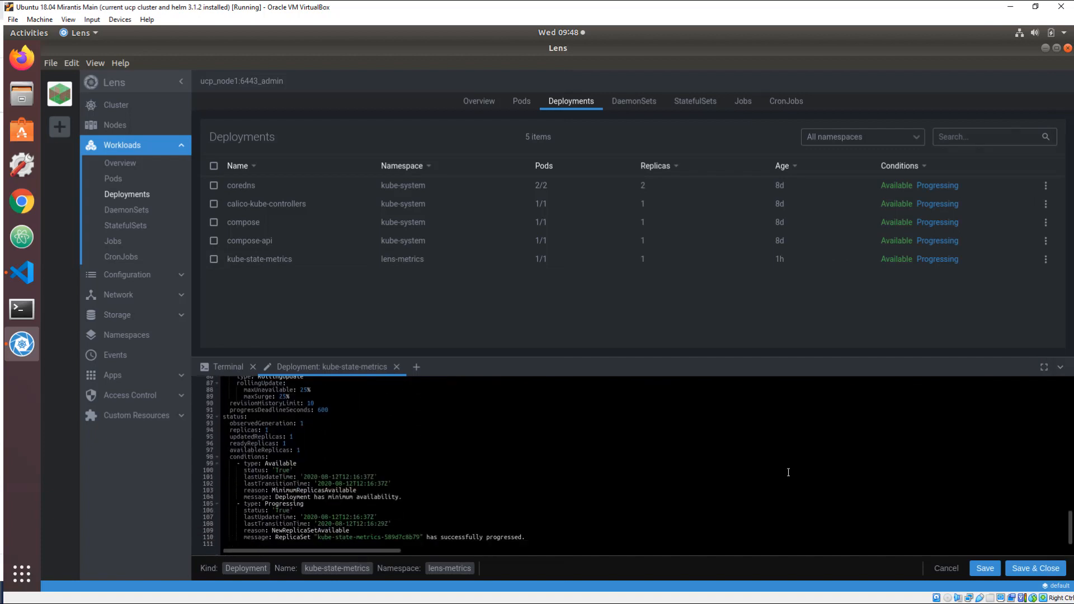
click(521, 101)
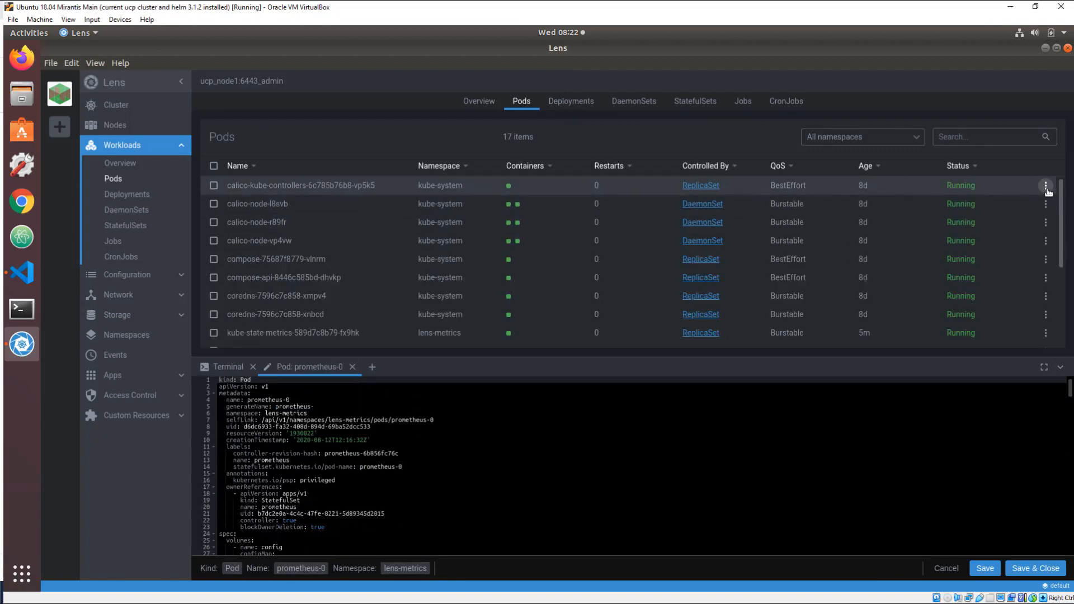
click(1046, 186)
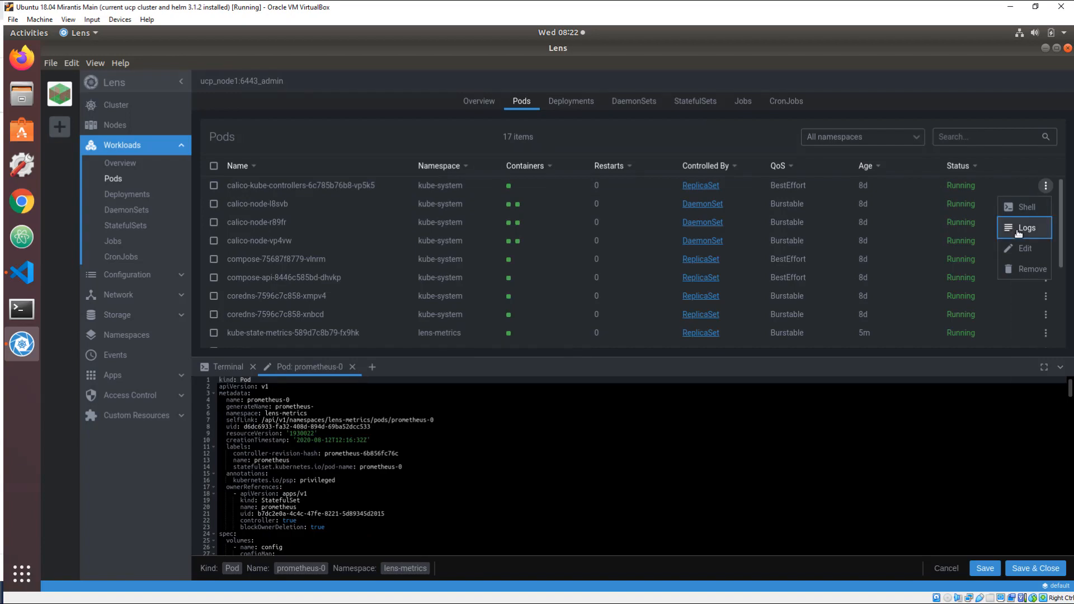
click(1023, 228)
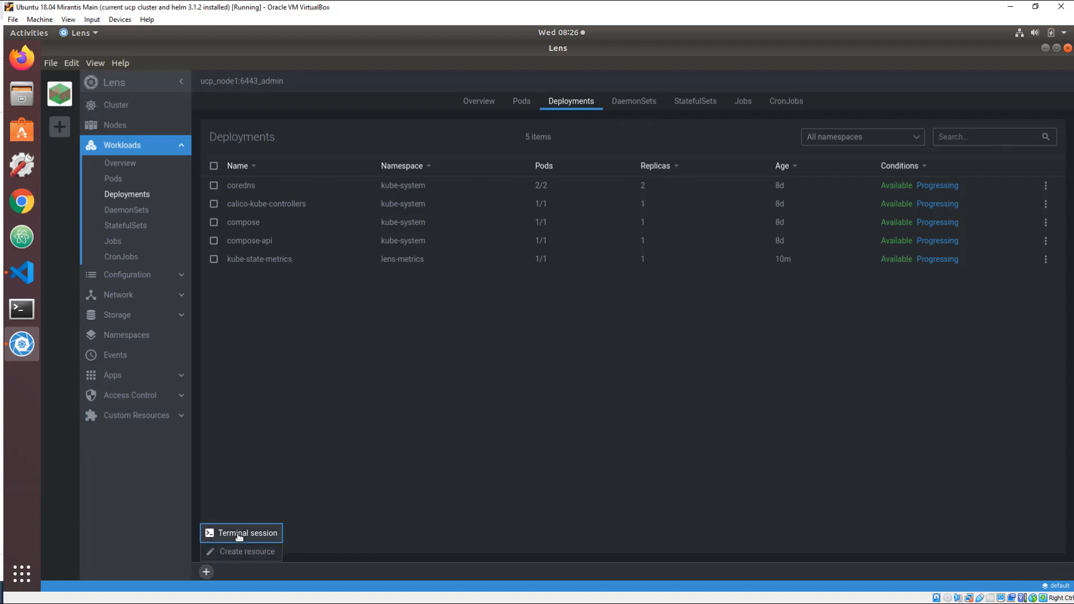
Step: Start a local terminal session and begin the command 'cd terra'
click(241, 532)
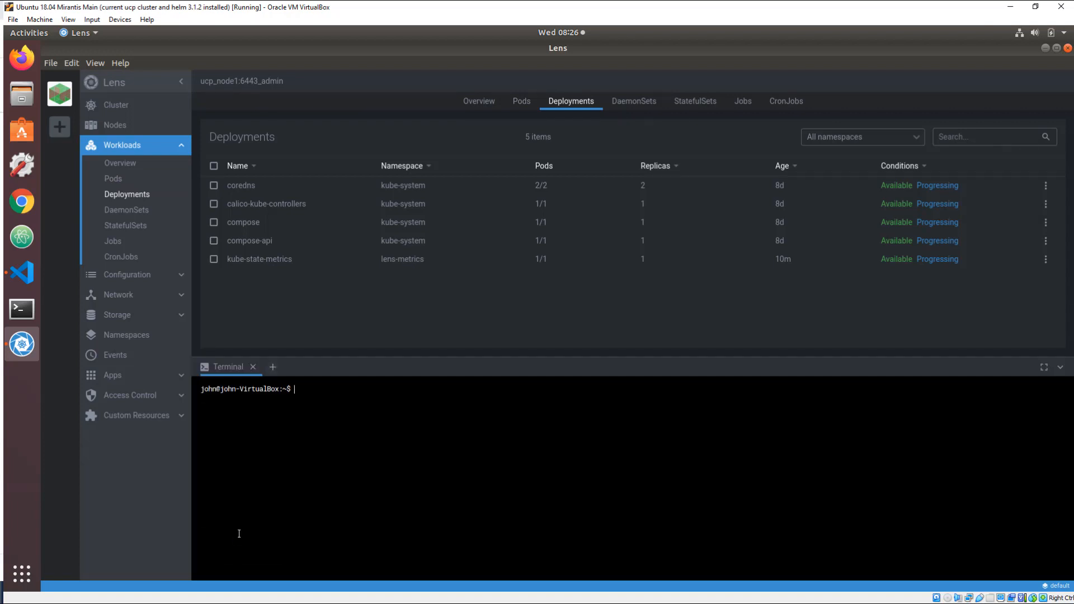
text(cd terra)
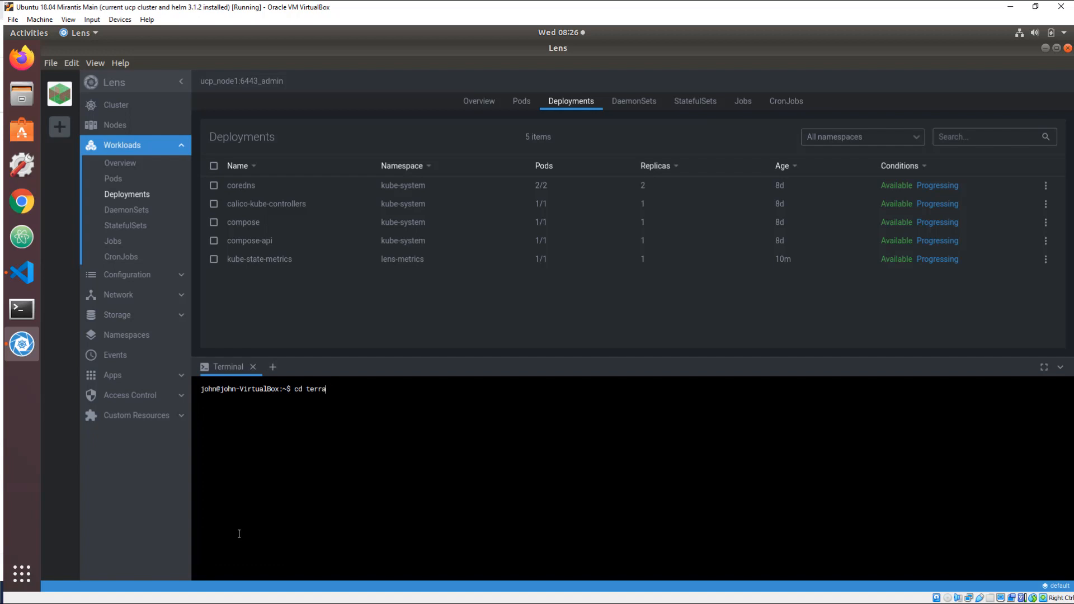